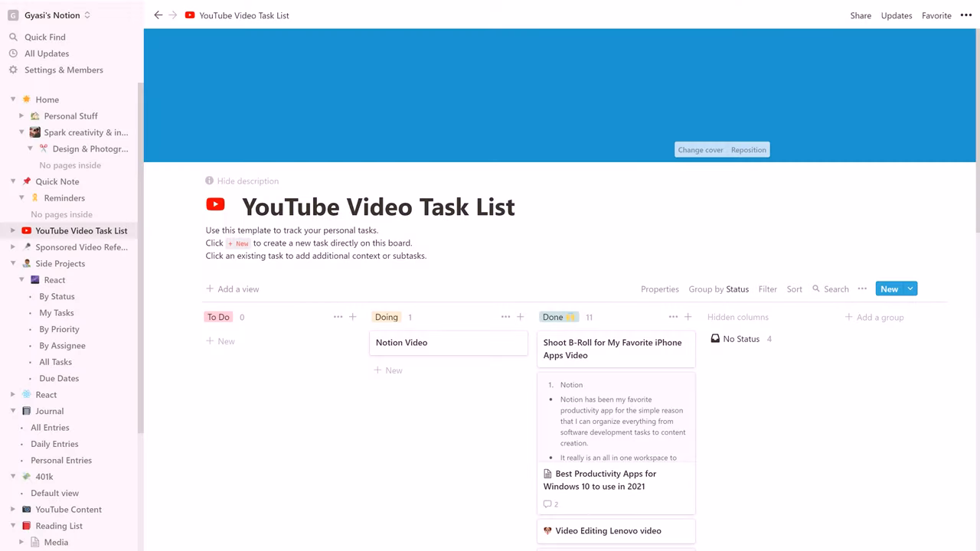
- Create a 'Work item' card at the top of the To Do column
{"action": "scroll", "scroll_direction": "down", "scroll_amount": 3}
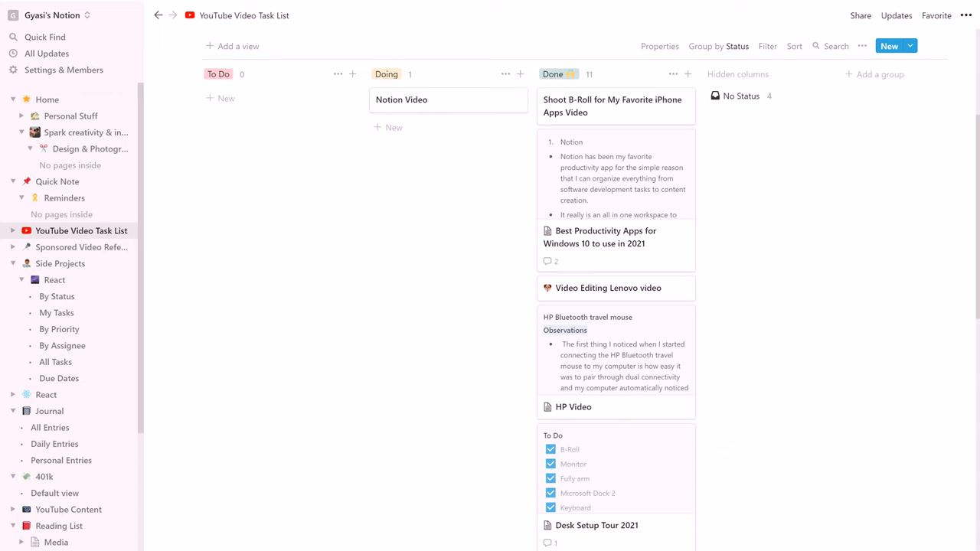
{"action": "scroll", "scroll_direction": "up", "scroll_amount": 3}
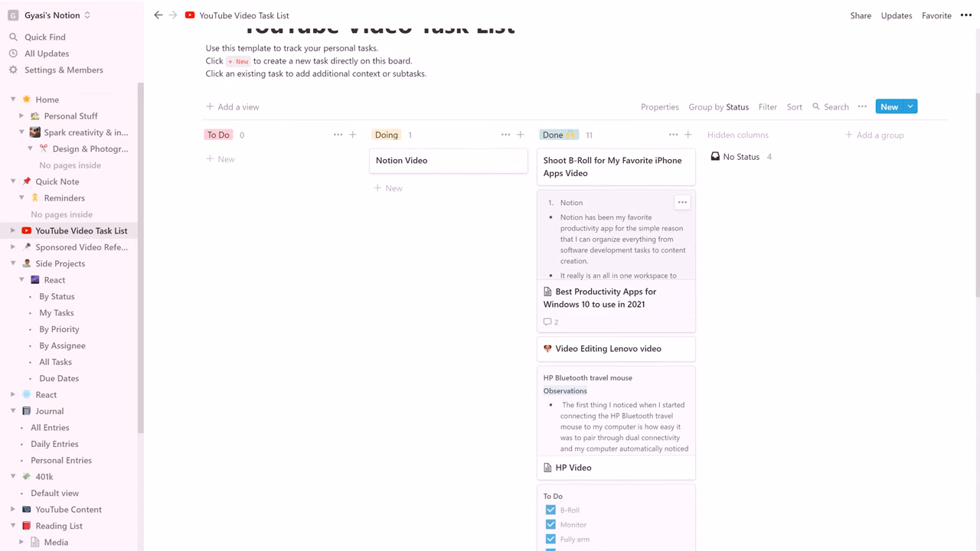
{"action": "scroll", "scroll_direction": "down", "scroll_amount": 3}
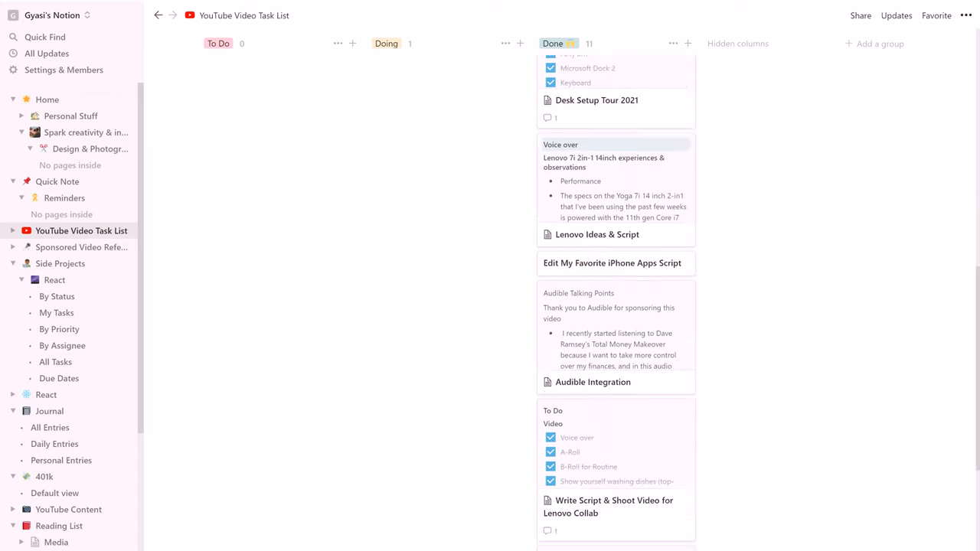
{"action": "scroll", "scroll_direction": "down", "scroll_amount": 3}
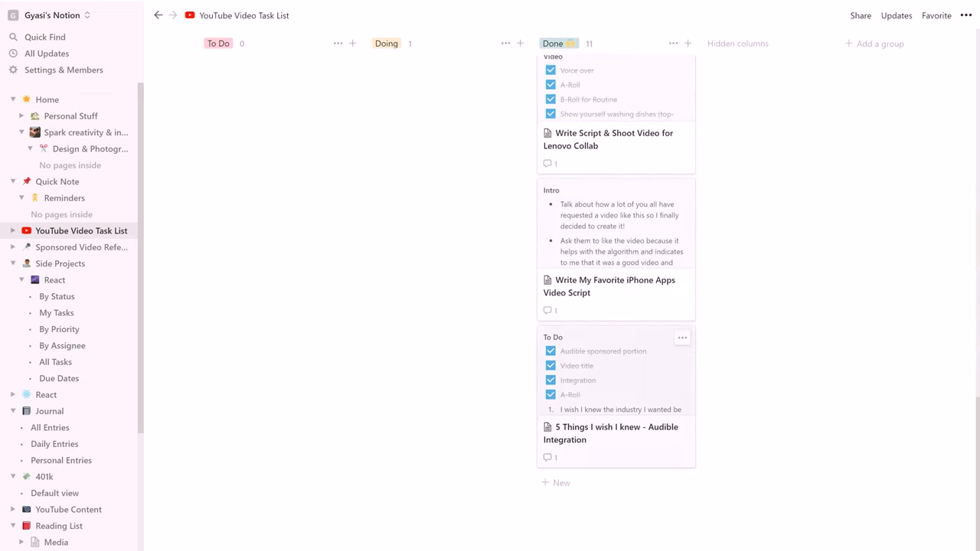
{"action": "scroll", "scroll_direction": "up", "scroll_amount": 3}
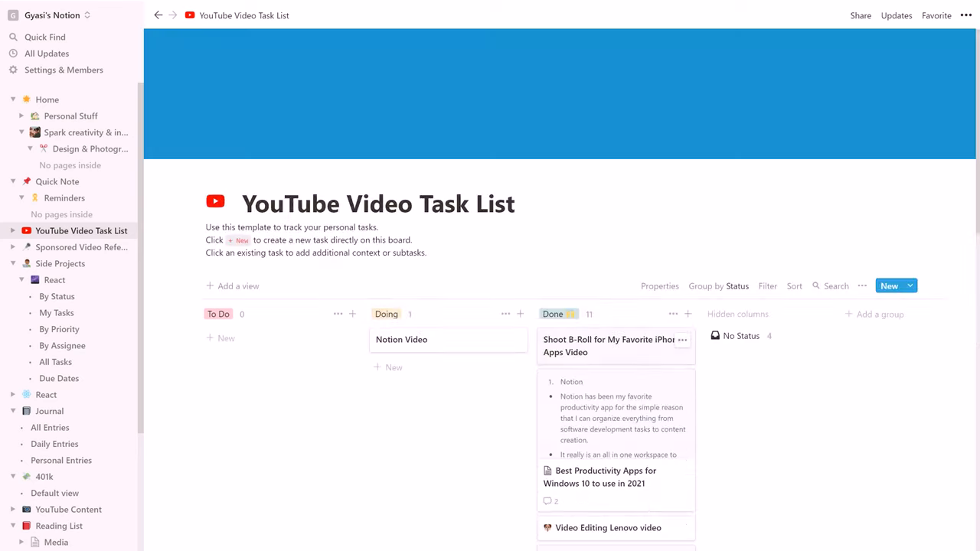
{"action": "left_click", "coordinate": [220, 339]}
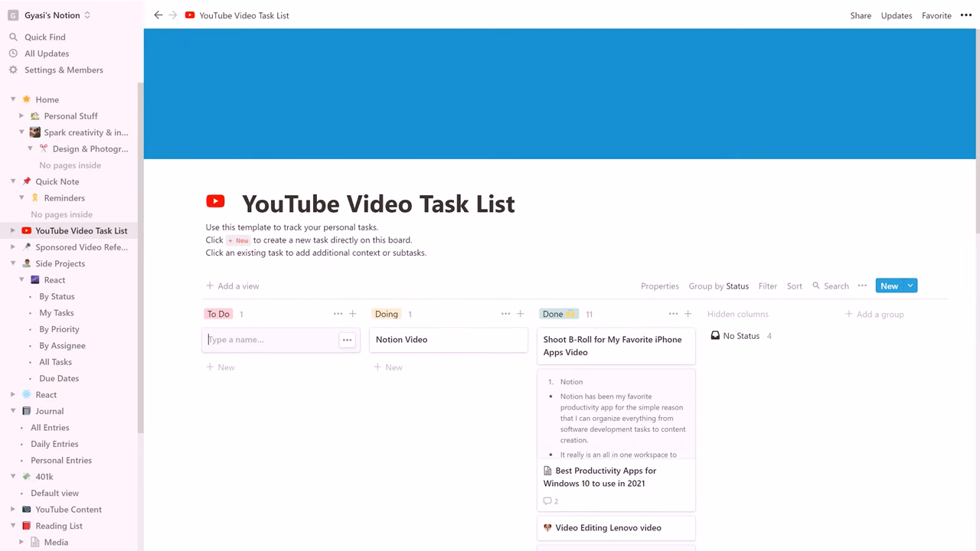
{"action": "type", "text": "Wo"}
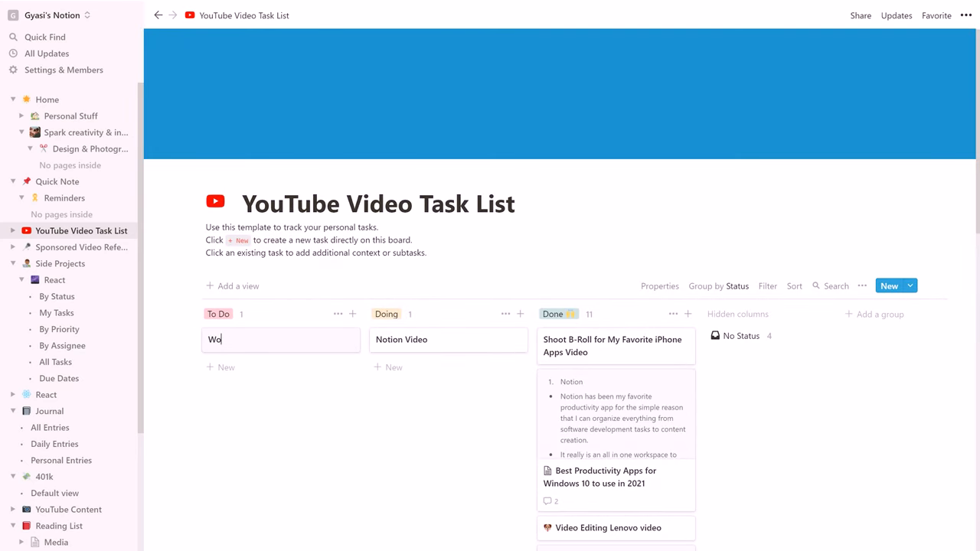
{"action": "type", "text": "rk item"}
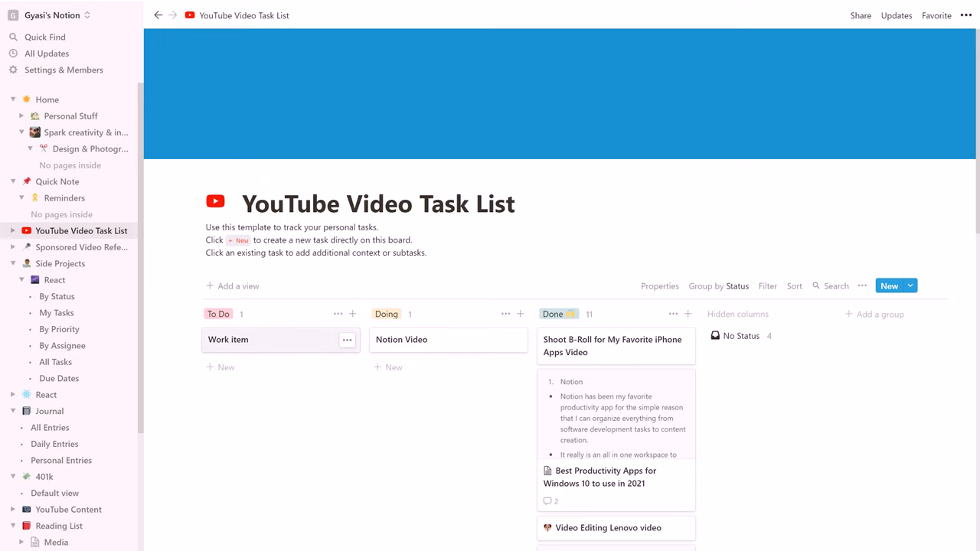
- Open the Work item page and set its icon to the camera emoji
{"action": "left_click", "coordinate": [227, 340]}
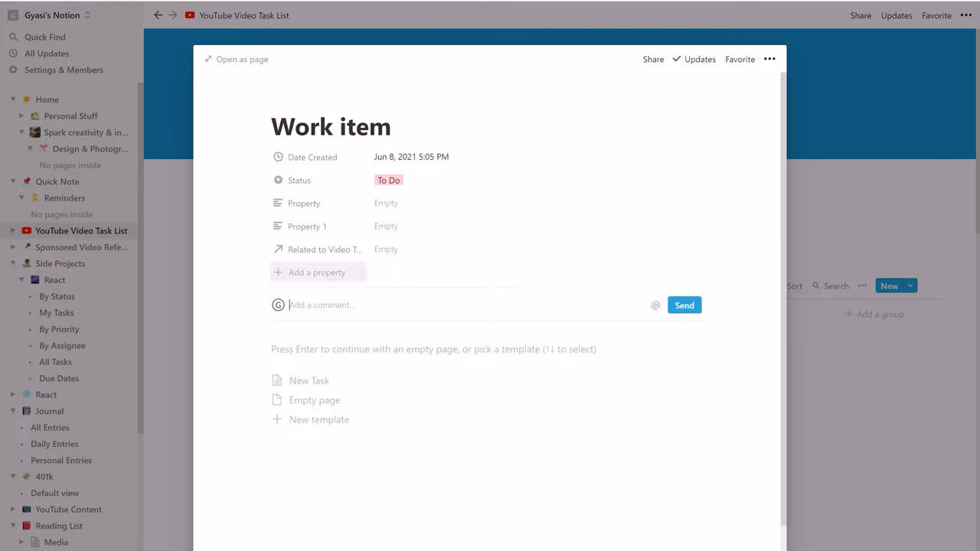
{"action": "mouse_move", "coordinate": [309, 380]}
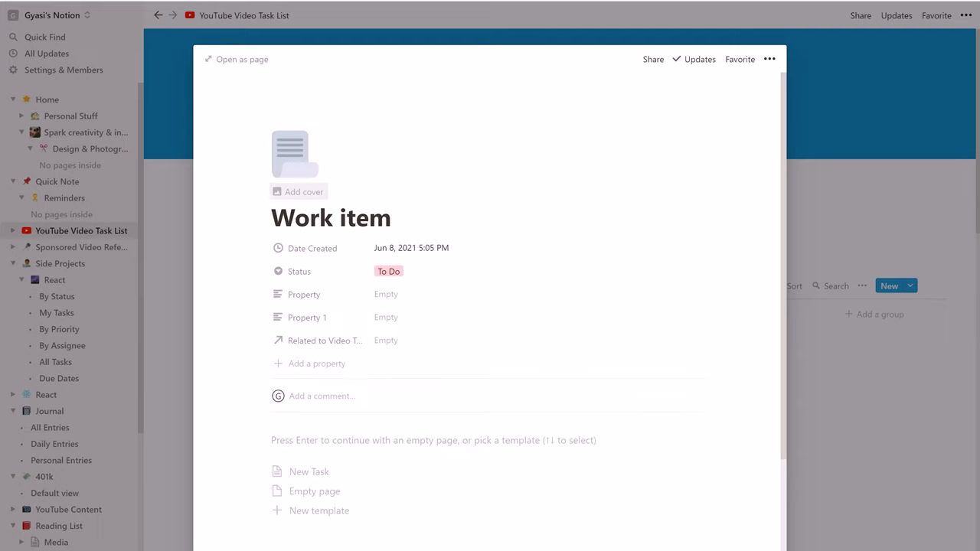
{"action": "left_click", "coordinate": [294, 153]}
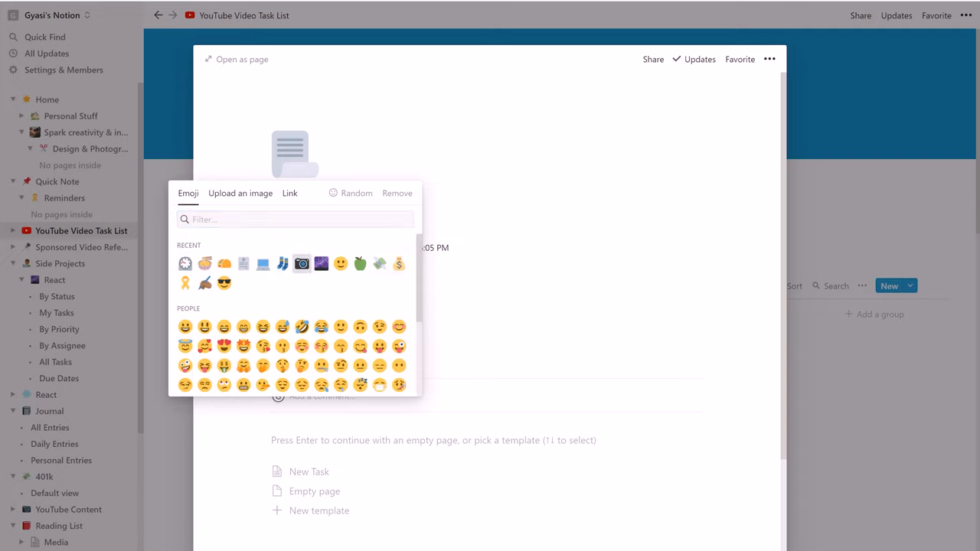
{"action": "left_click", "coordinate": [300, 263]}
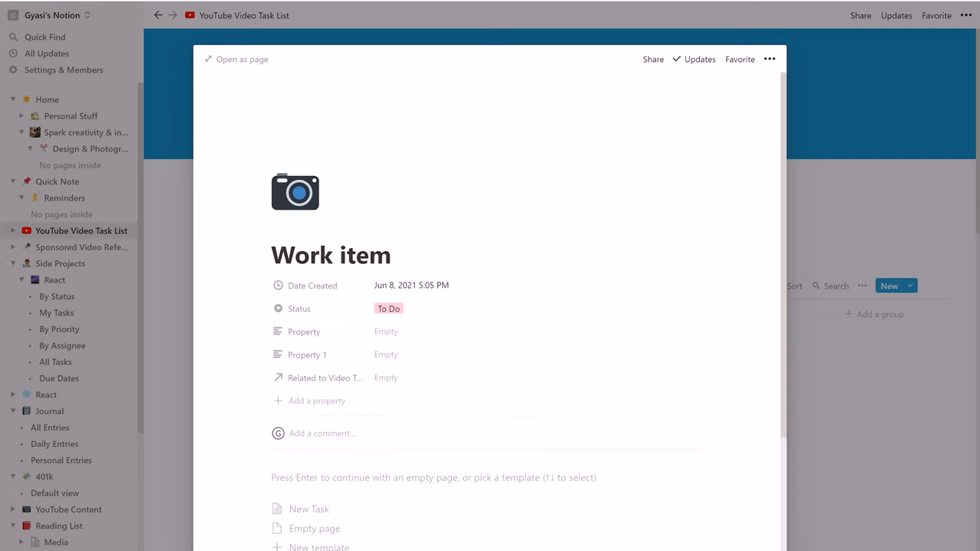